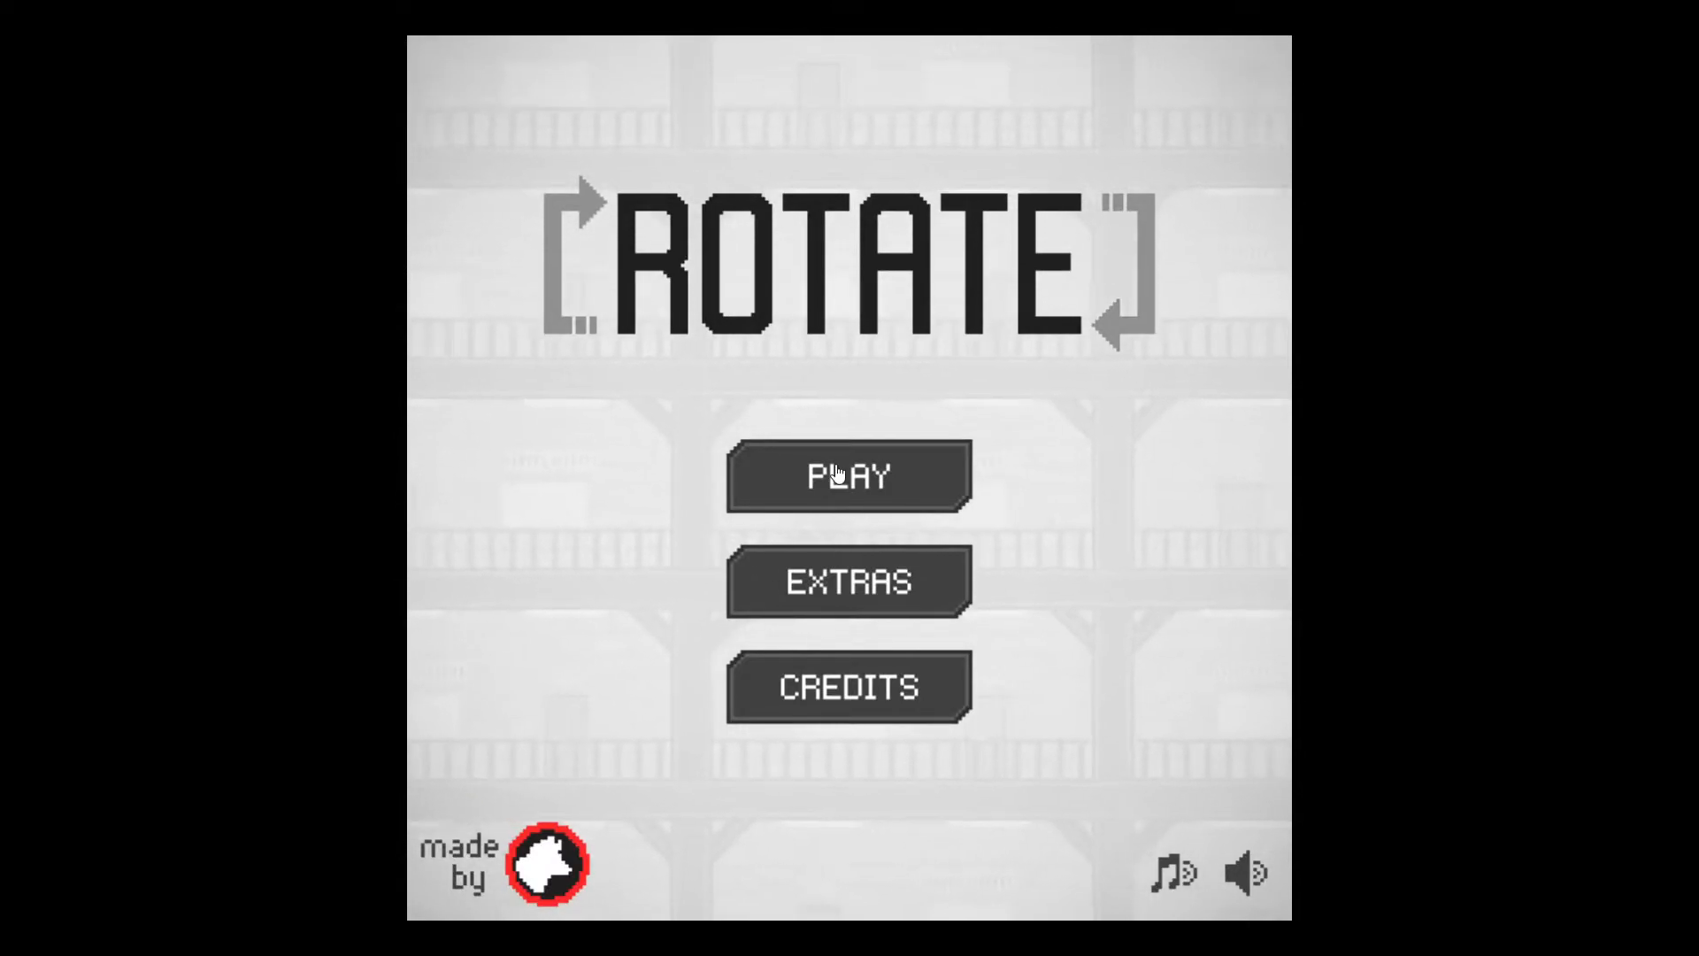
Choose PLAY on the Rotate title menu to begin the training intro
left_click(848, 474)
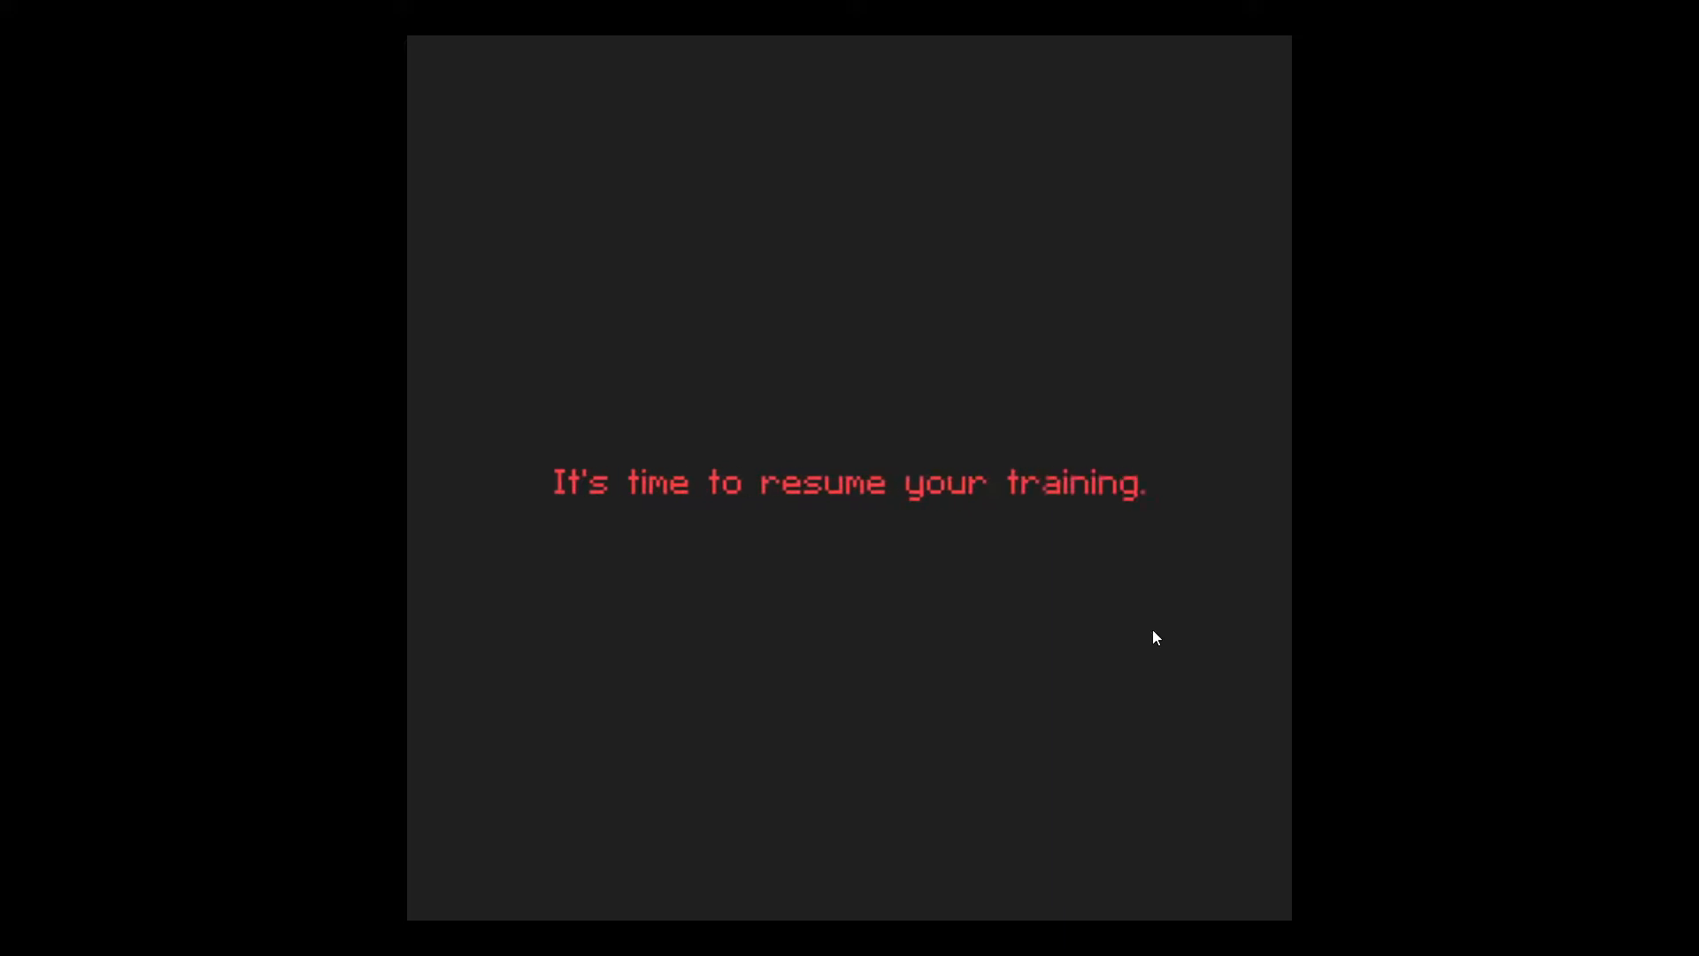